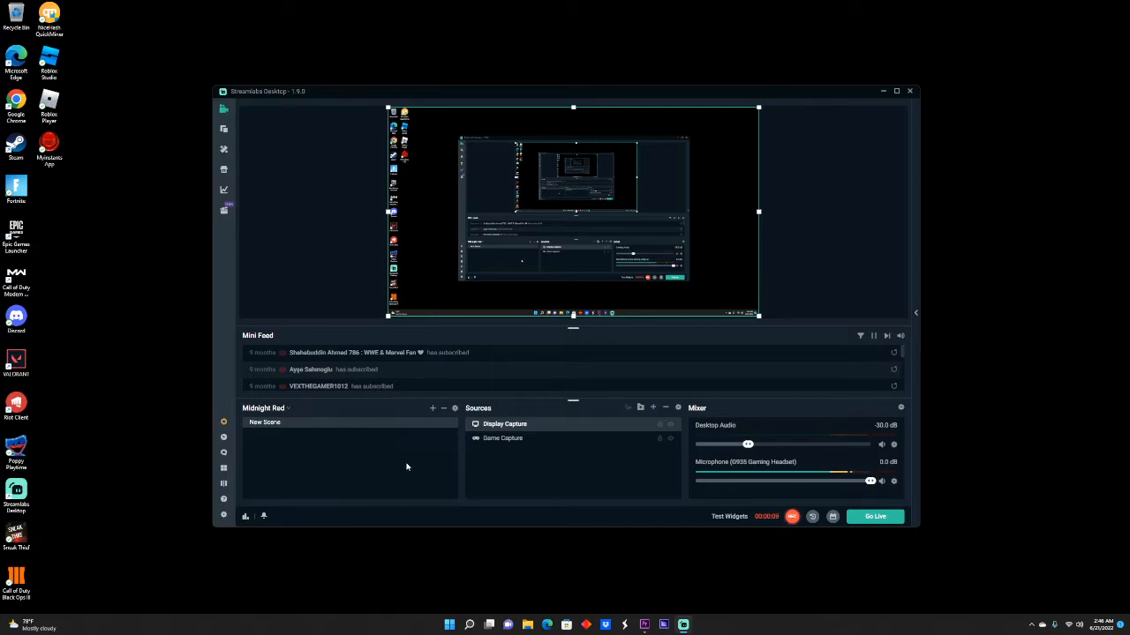
# Bring up the Streamlabs Desktop Settings window on its General page.
pyautogui.click(895, 91)
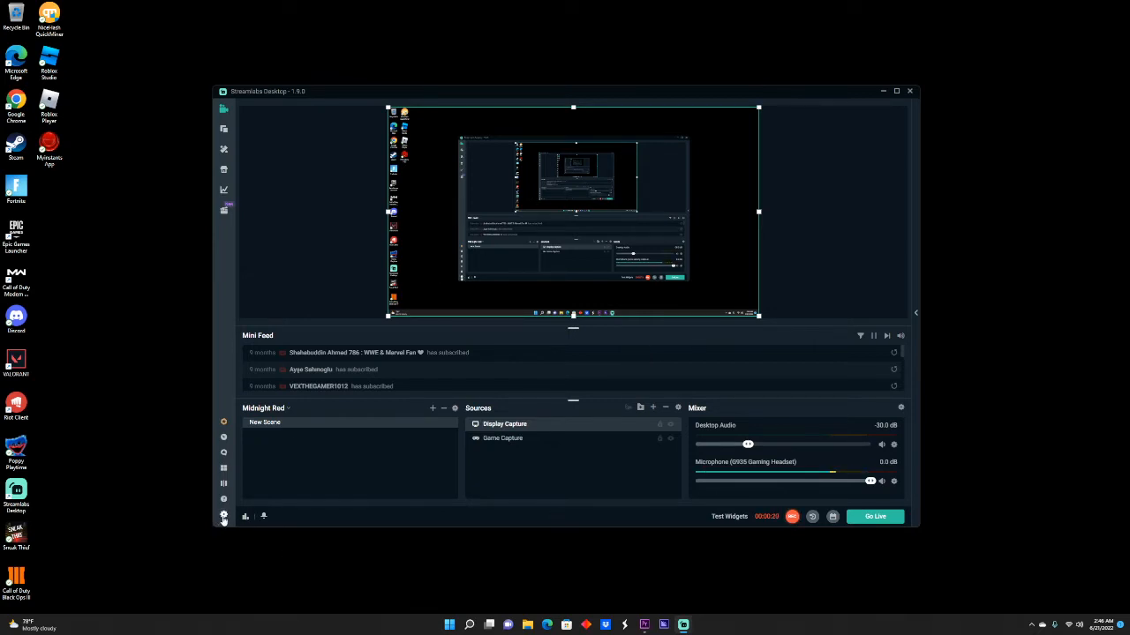
pyautogui.click(223, 515)
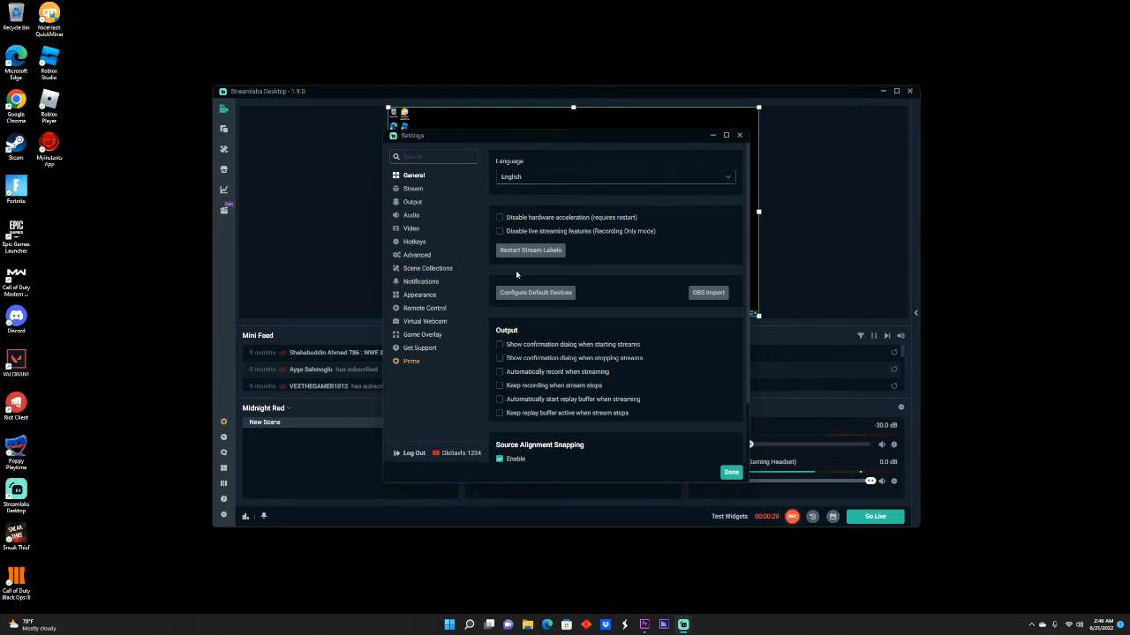
pyautogui.moveTo(616, 233)
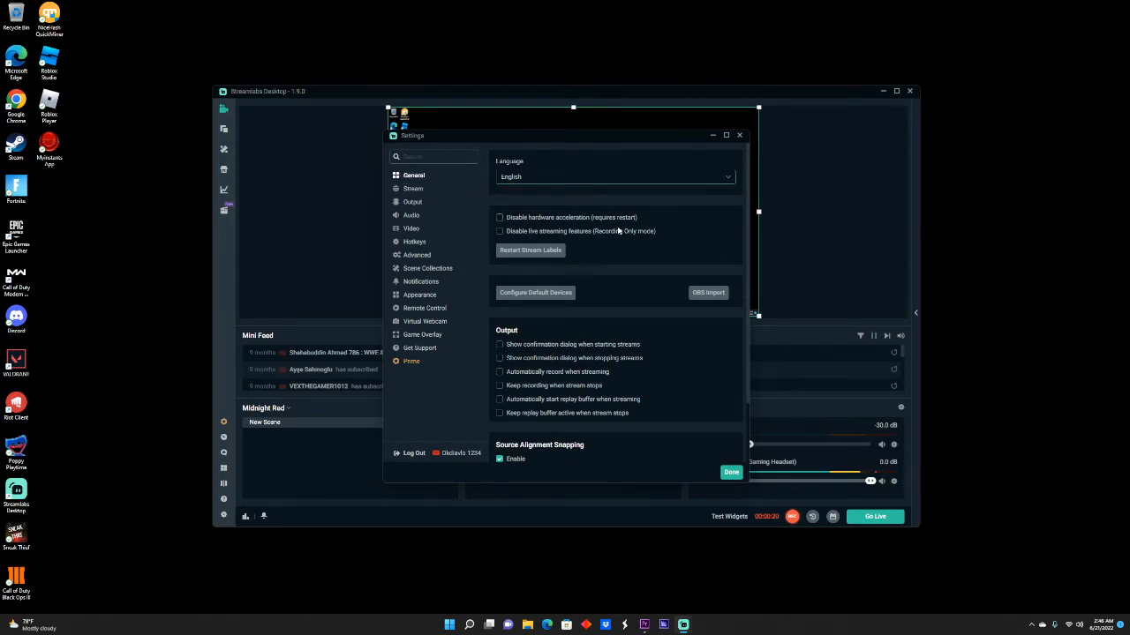
pyautogui.moveTo(448, 278)
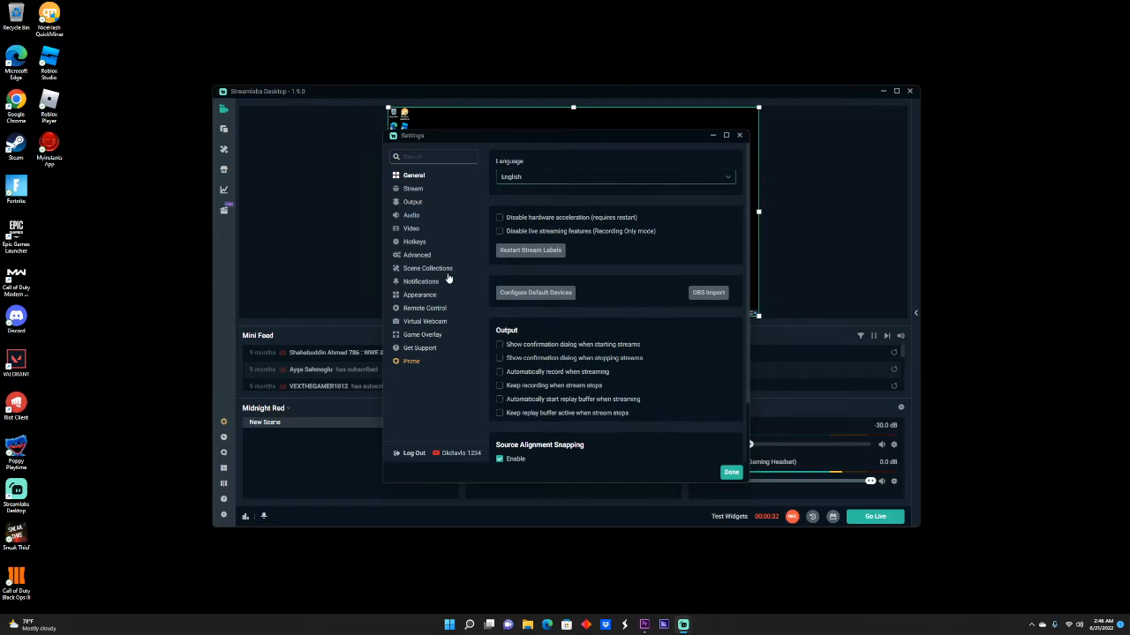
pyautogui.moveTo(427, 219)
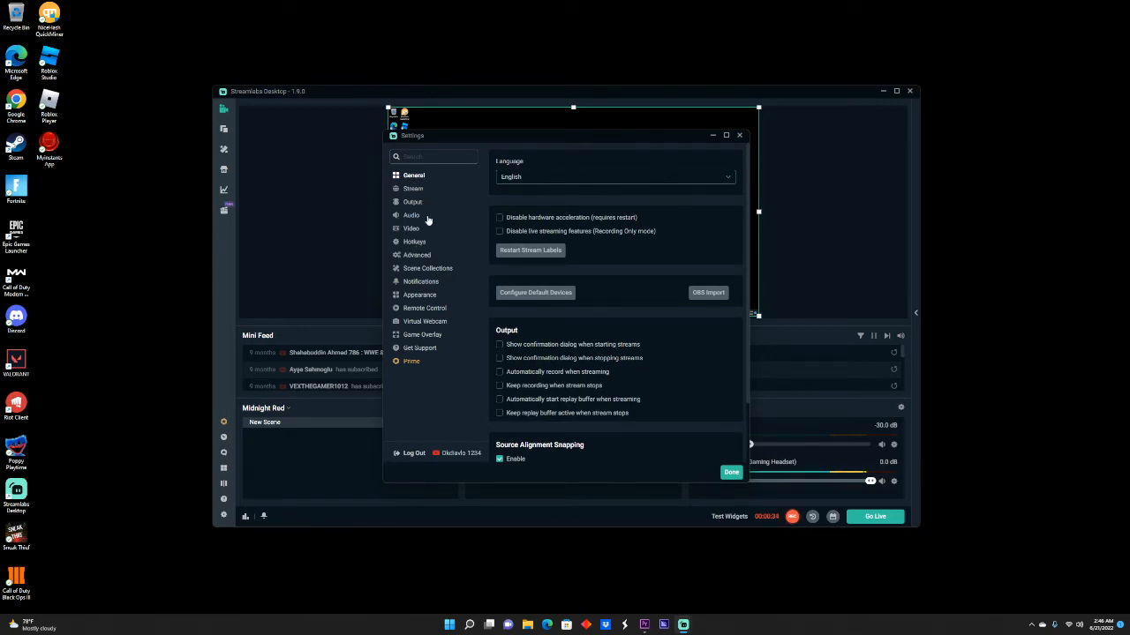
# Show the Video settings with base/output resolution and FPS options.
pyautogui.click(409, 228)
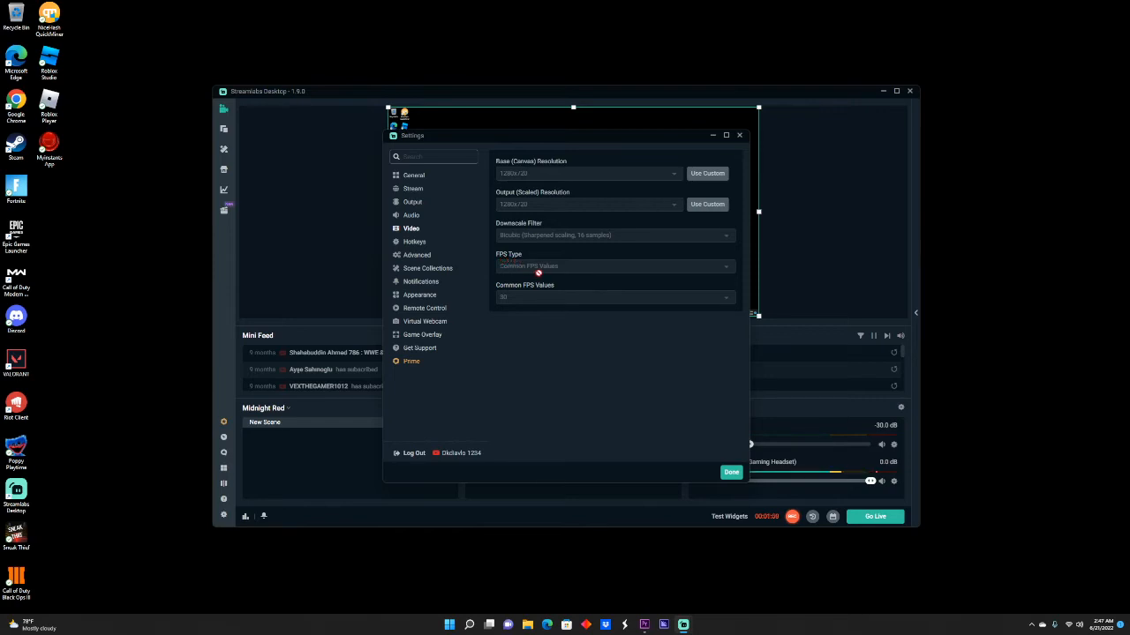
pyautogui.moveTo(558, 293)
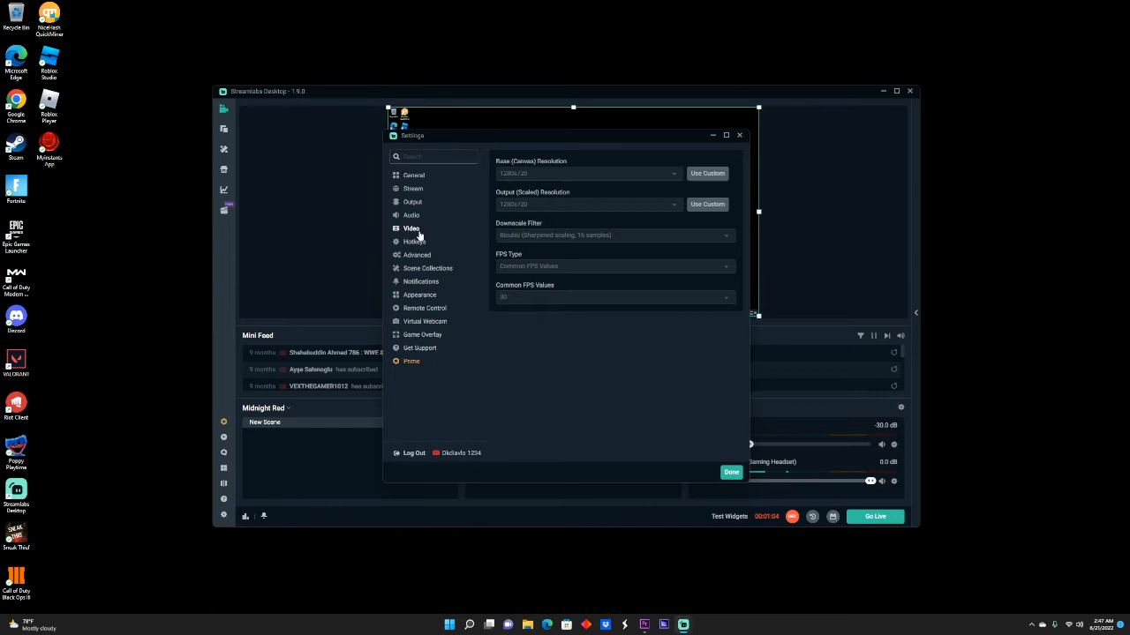
# Review the Output streaming encoder, rate control and bitrate settings, then close Settings with Done.
pyautogui.click(413, 201)
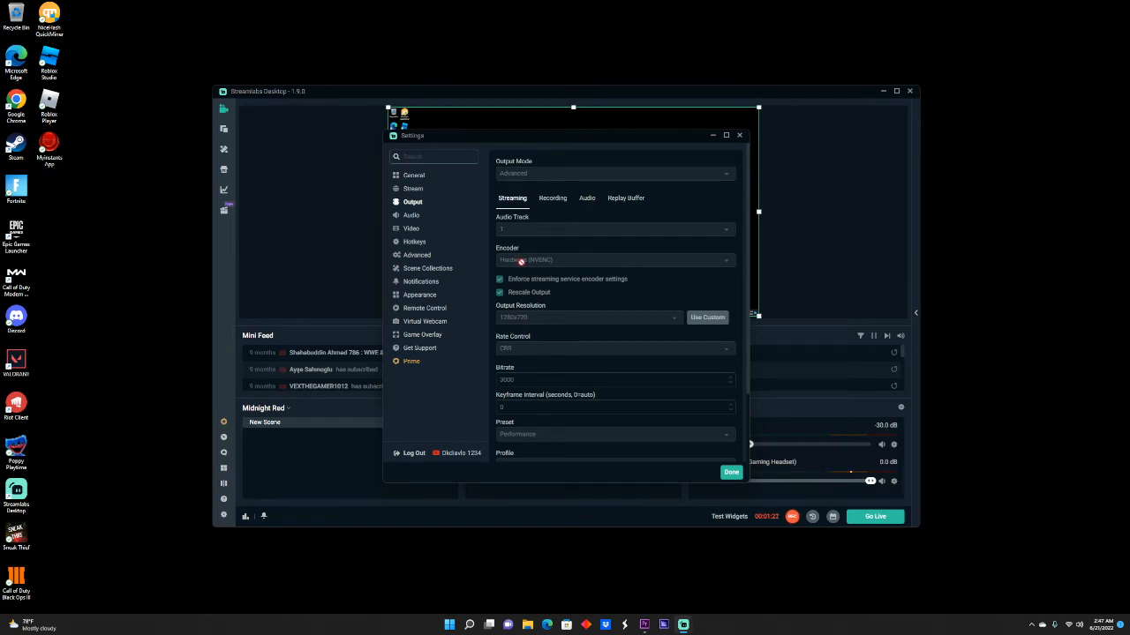
pyautogui.moveTo(549, 244)
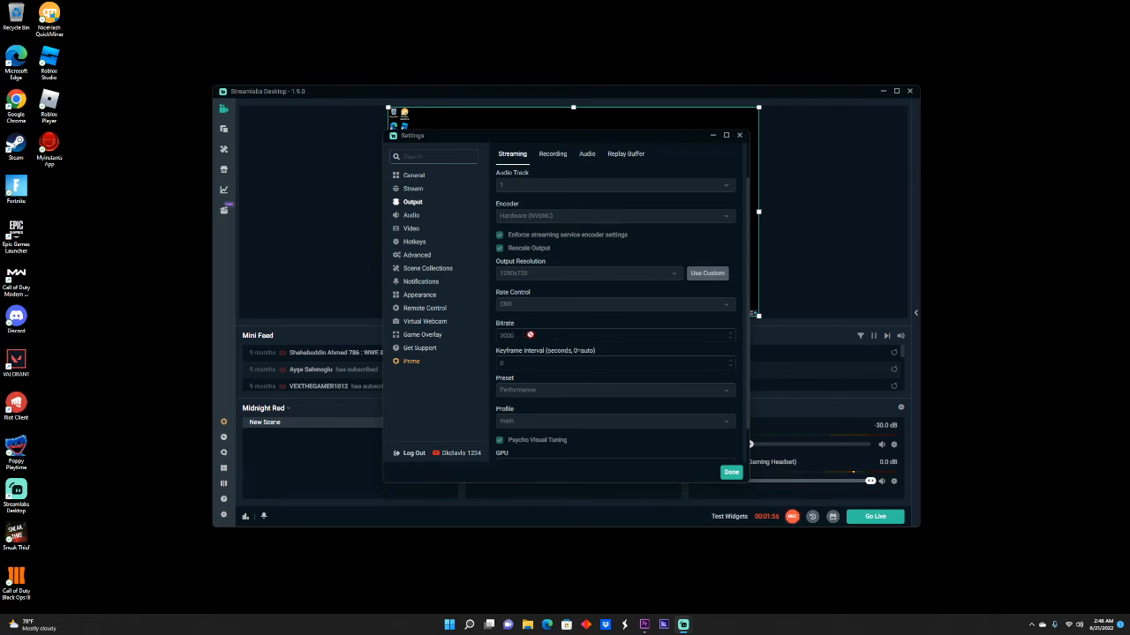
pyautogui.scroll(-3)
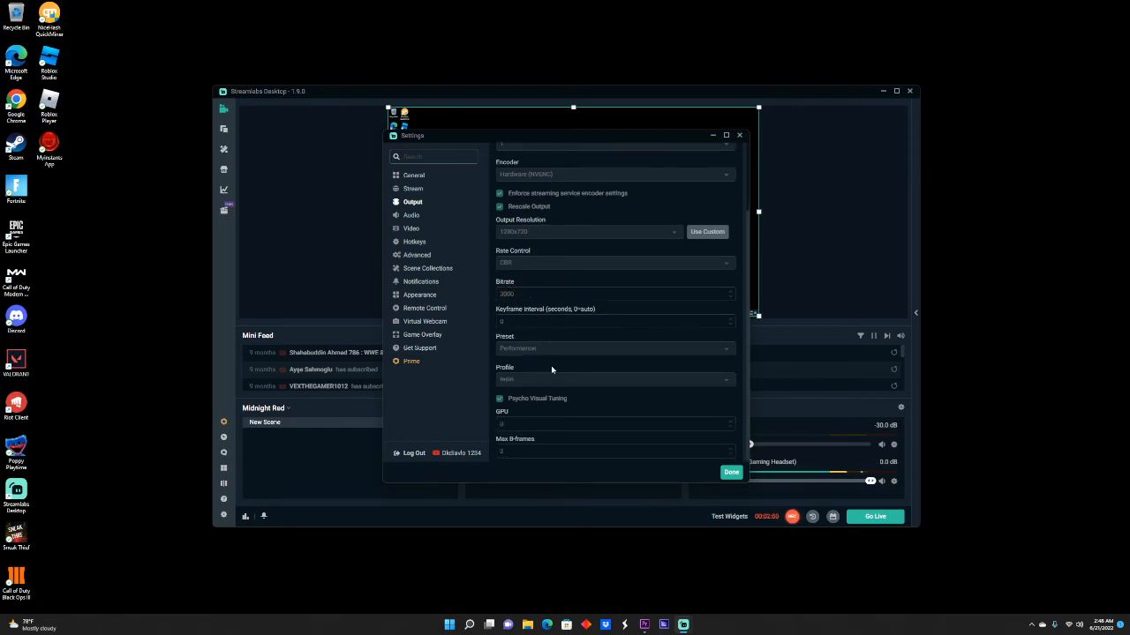
pyautogui.moveTo(543, 363)
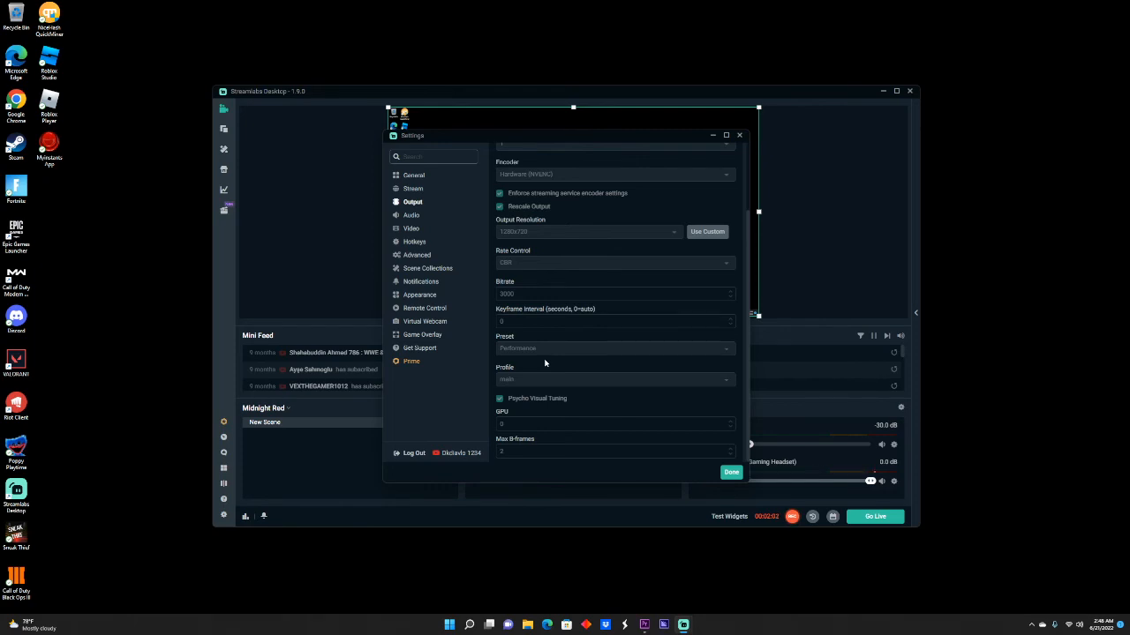
pyautogui.moveTo(544, 358)
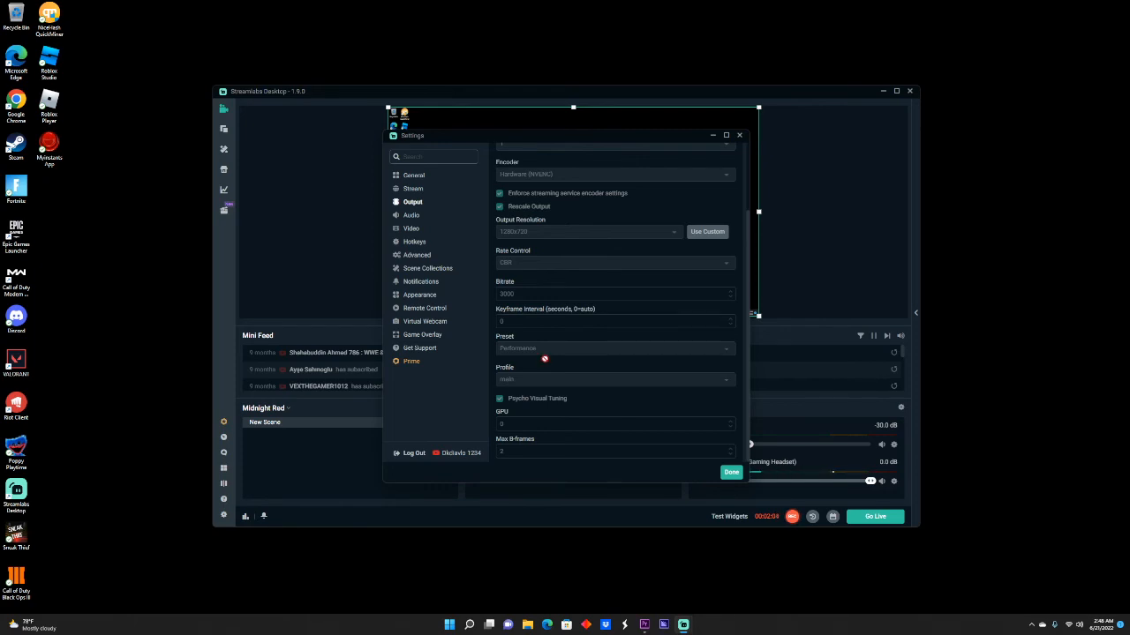
pyautogui.moveTo(512, 385)
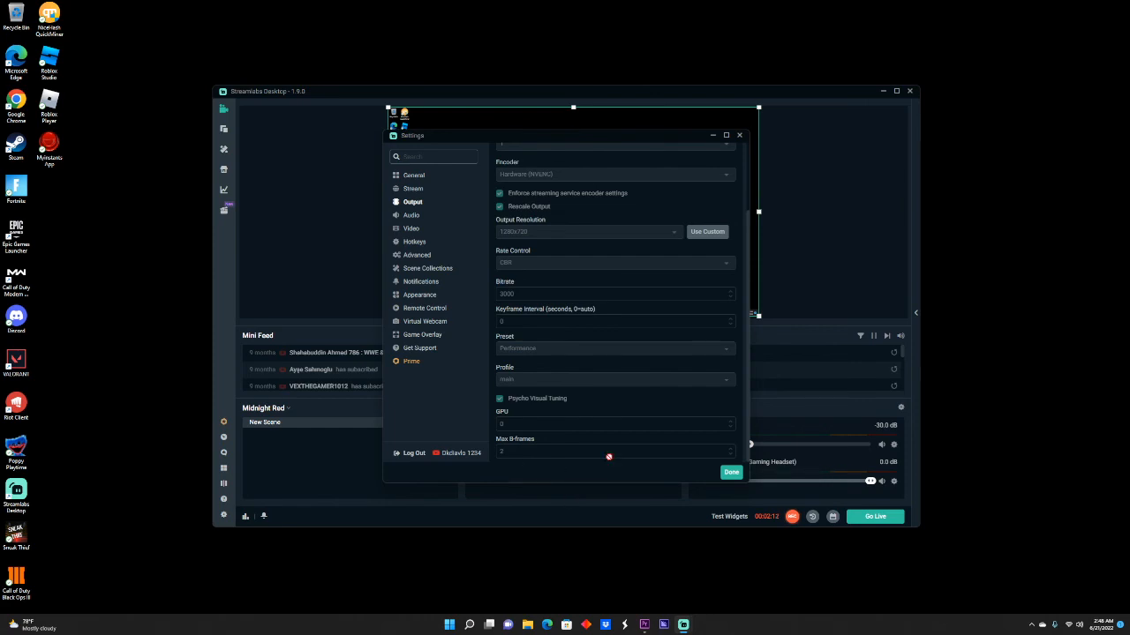
pyautogui.click(731, 473)
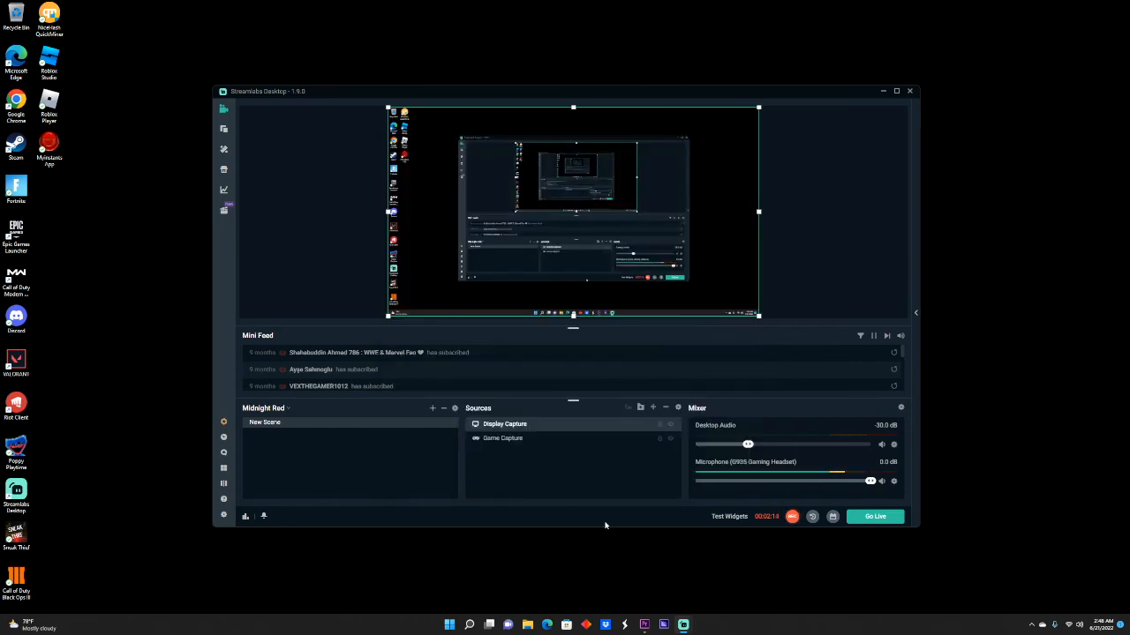